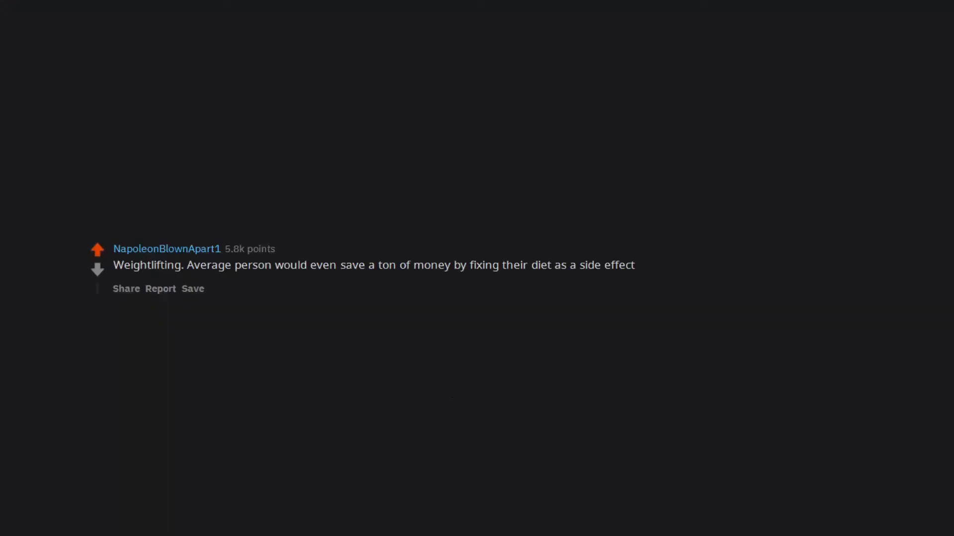
scroll(down, 3)
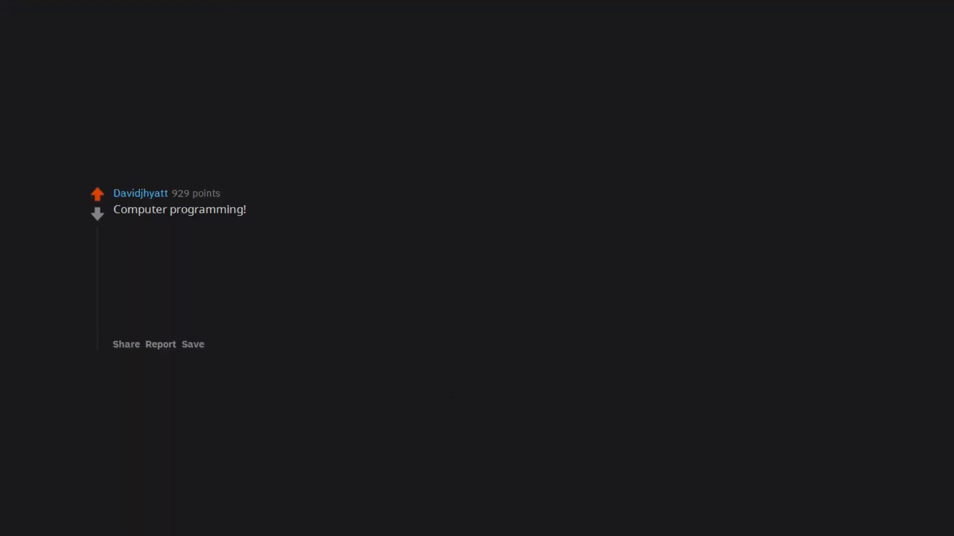